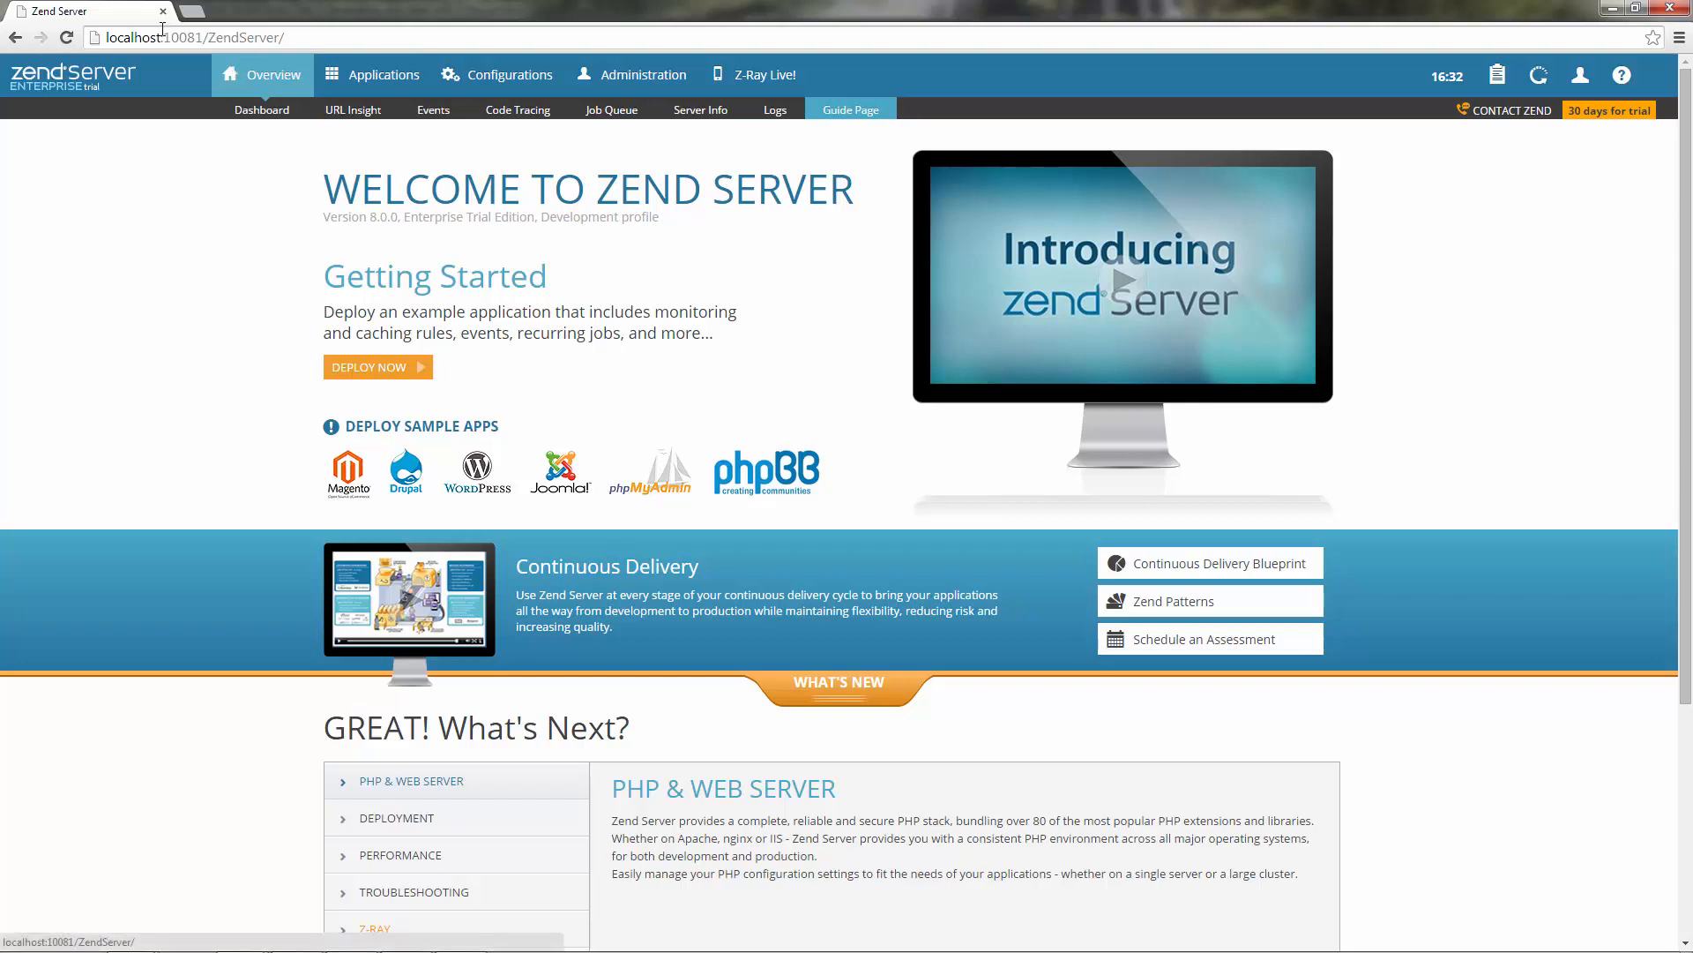
Load the WordPress demo site at localhost/wordpress via the WP demo suggestion.
double_click(203, 37)
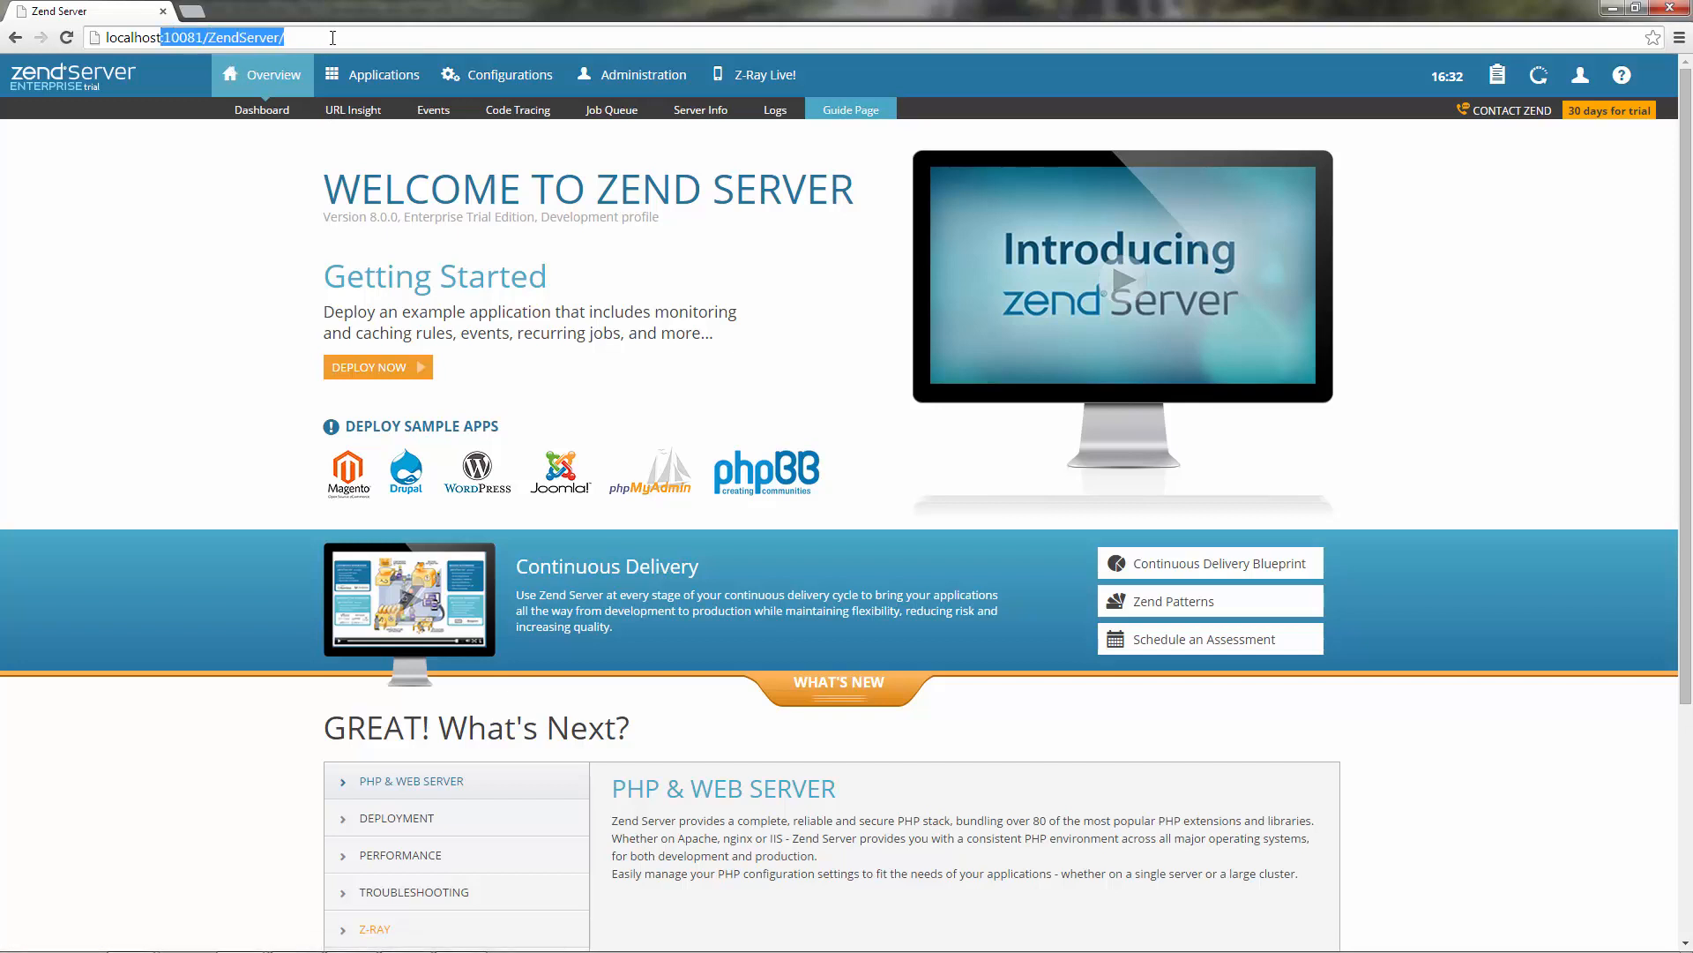
type("localhost/wordpress")
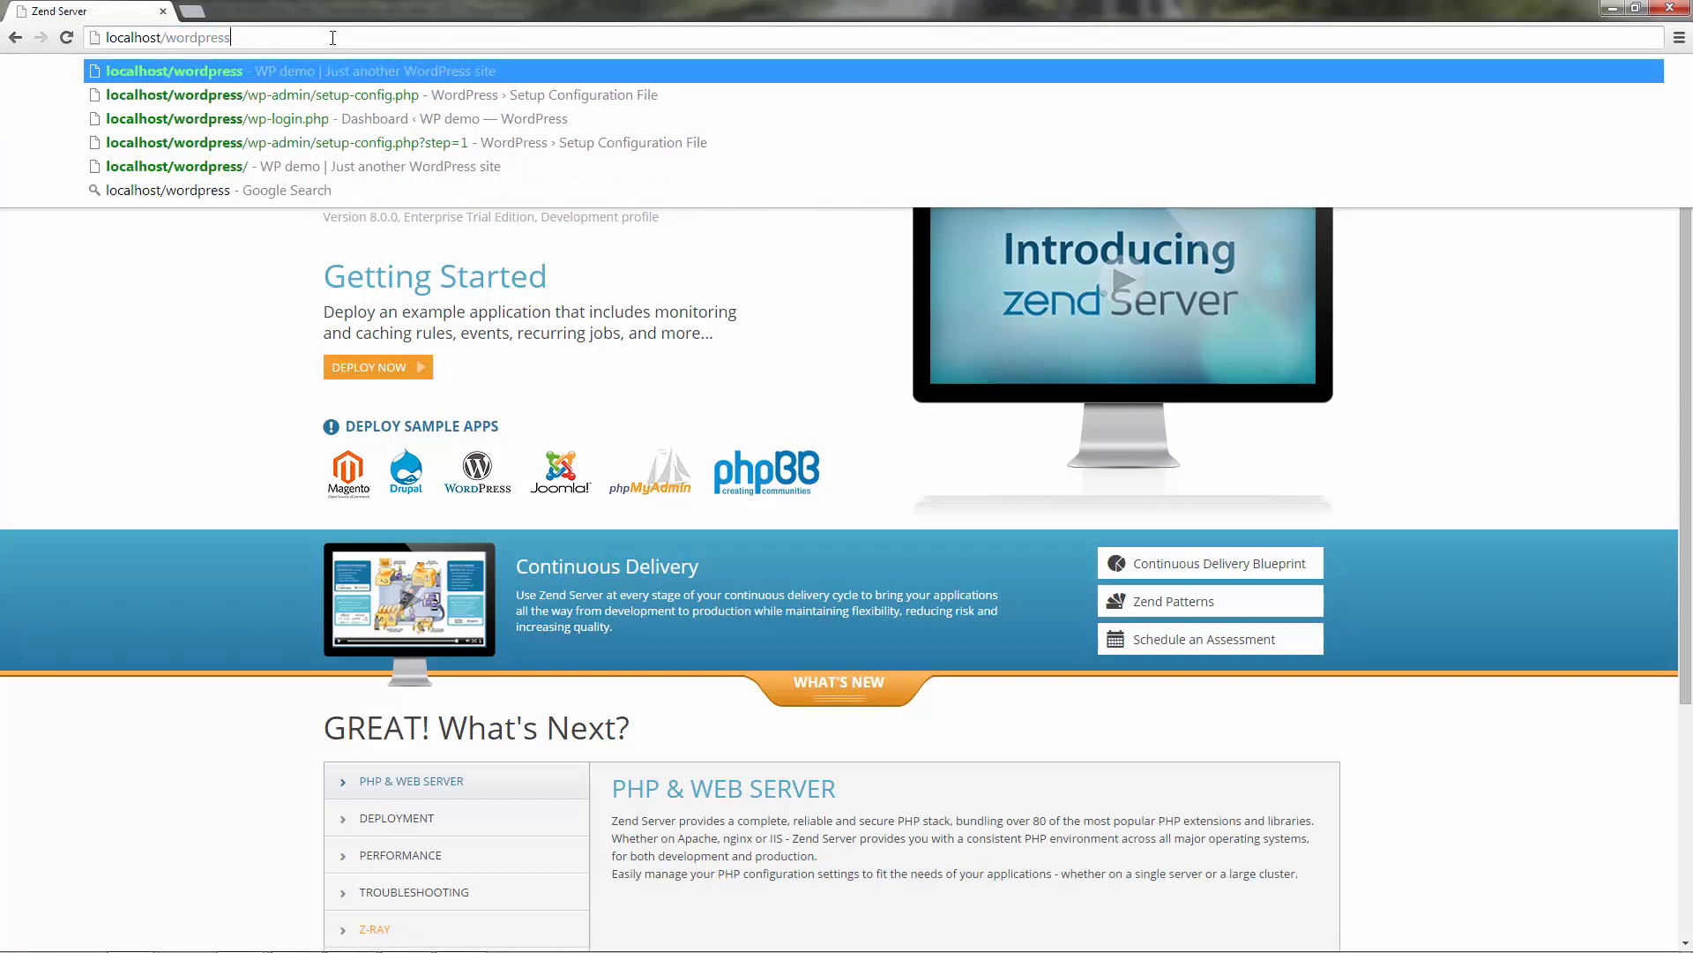
left_click(174, 70)
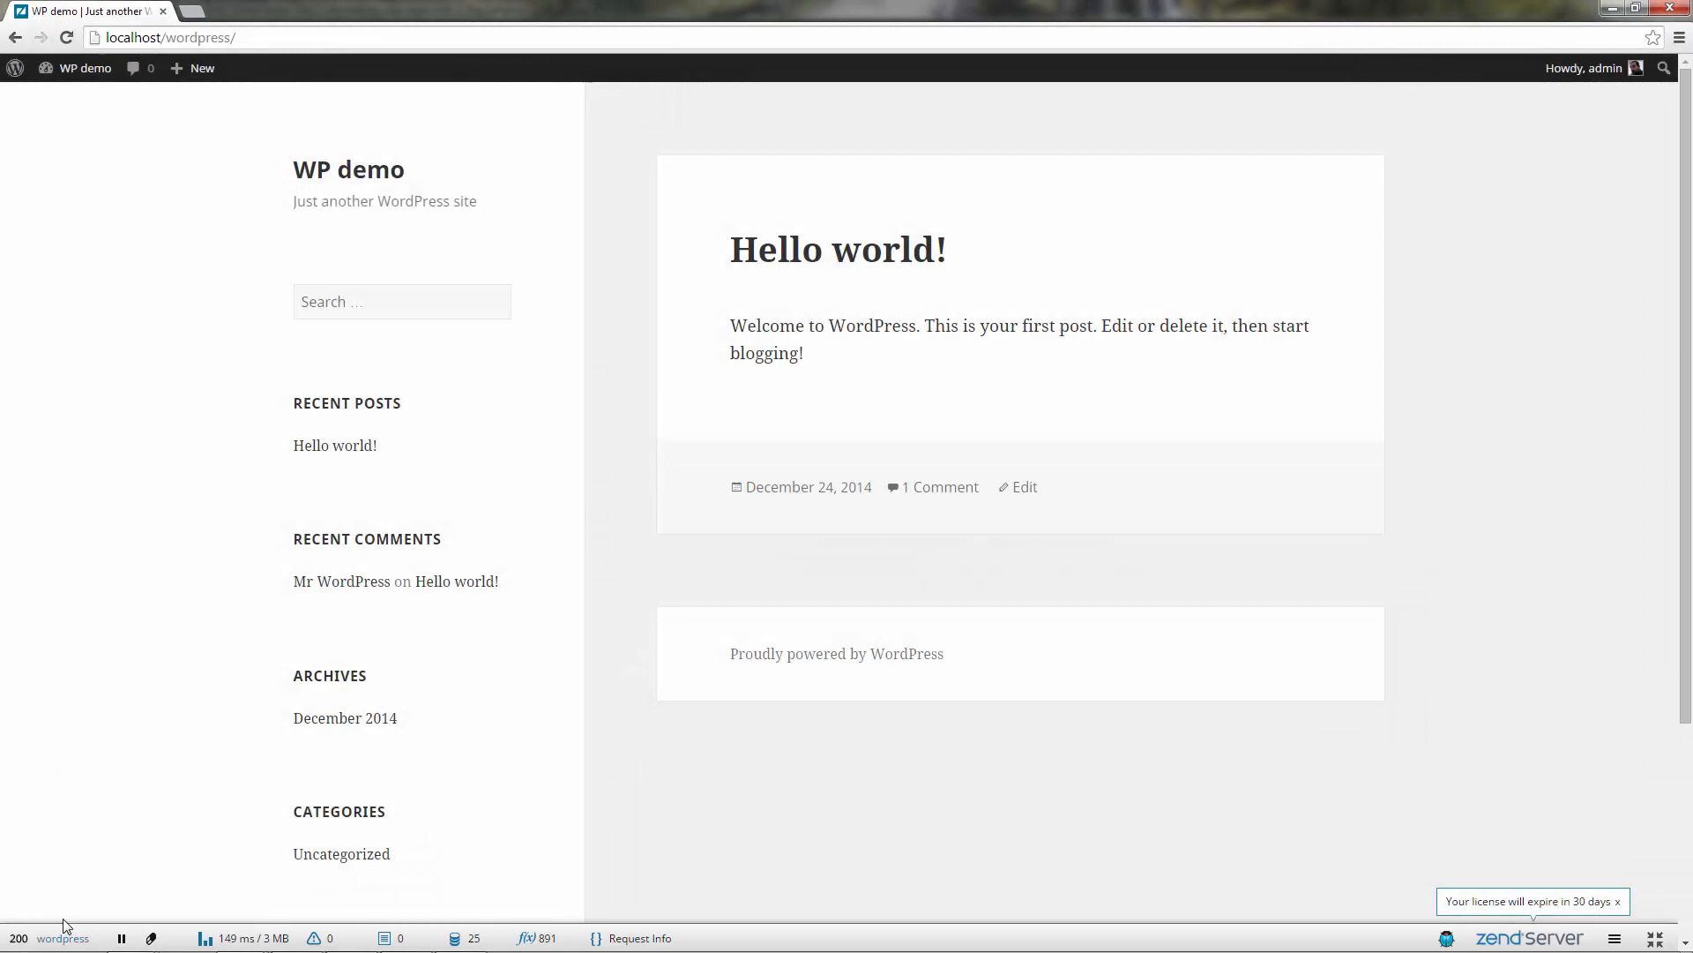
Show the page request details, then the 25 database queries, scrolling through the list.
left_click(62, 938)
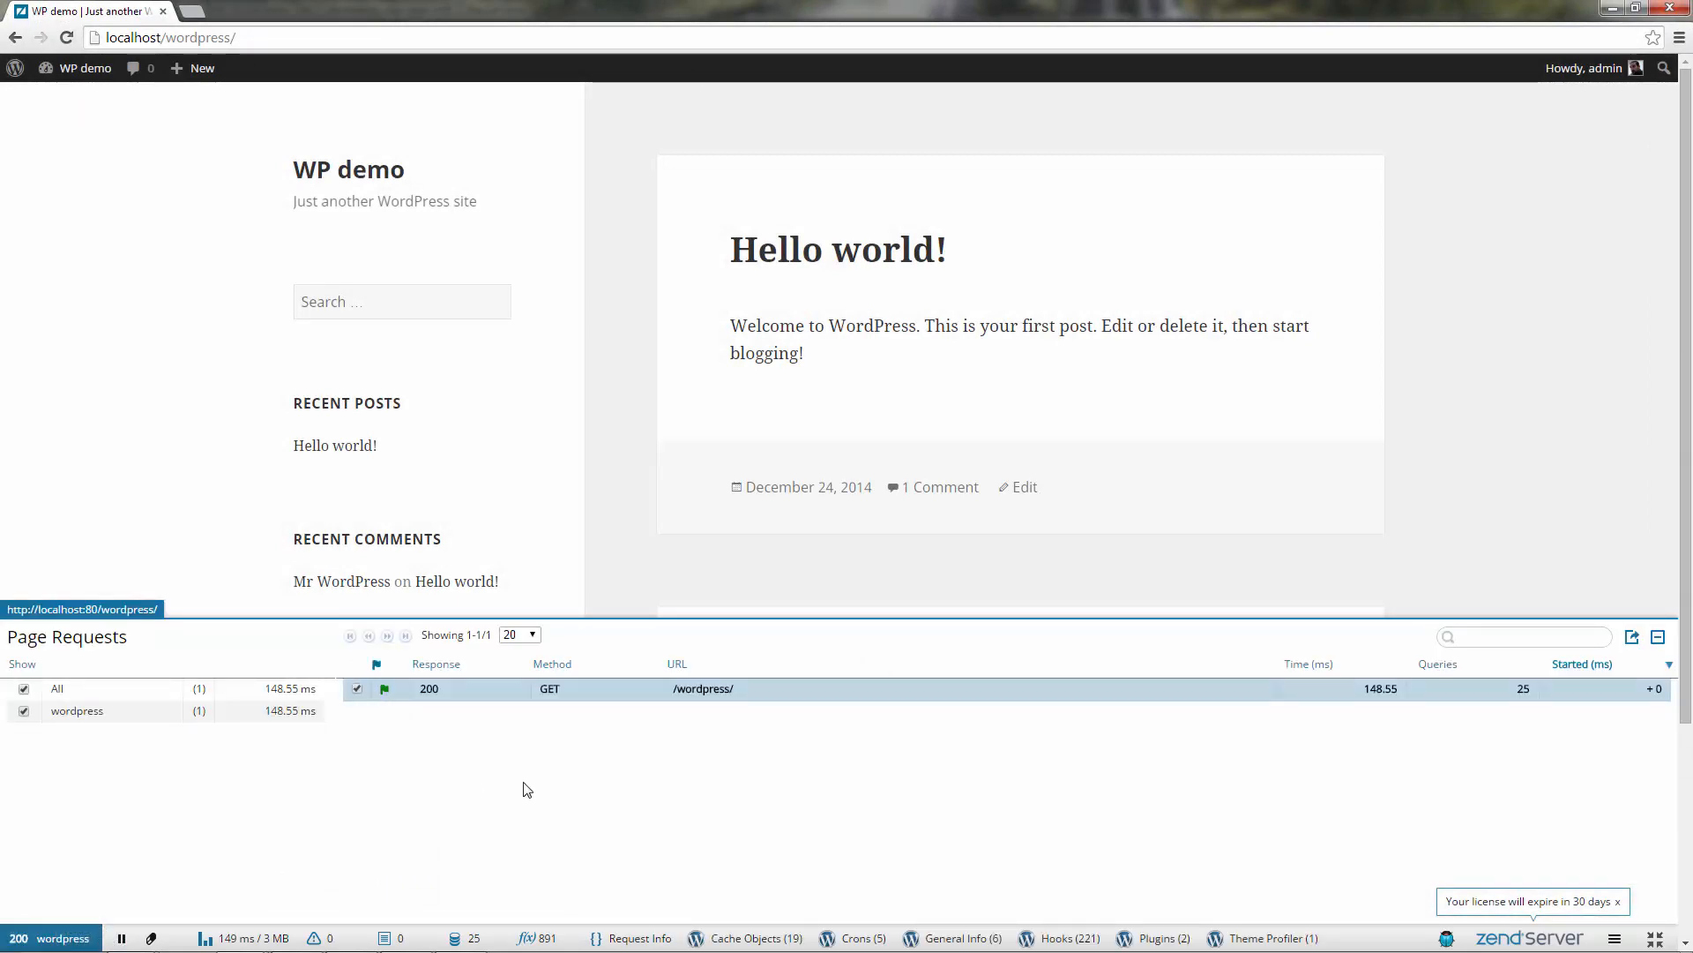
left_click(460, 939)
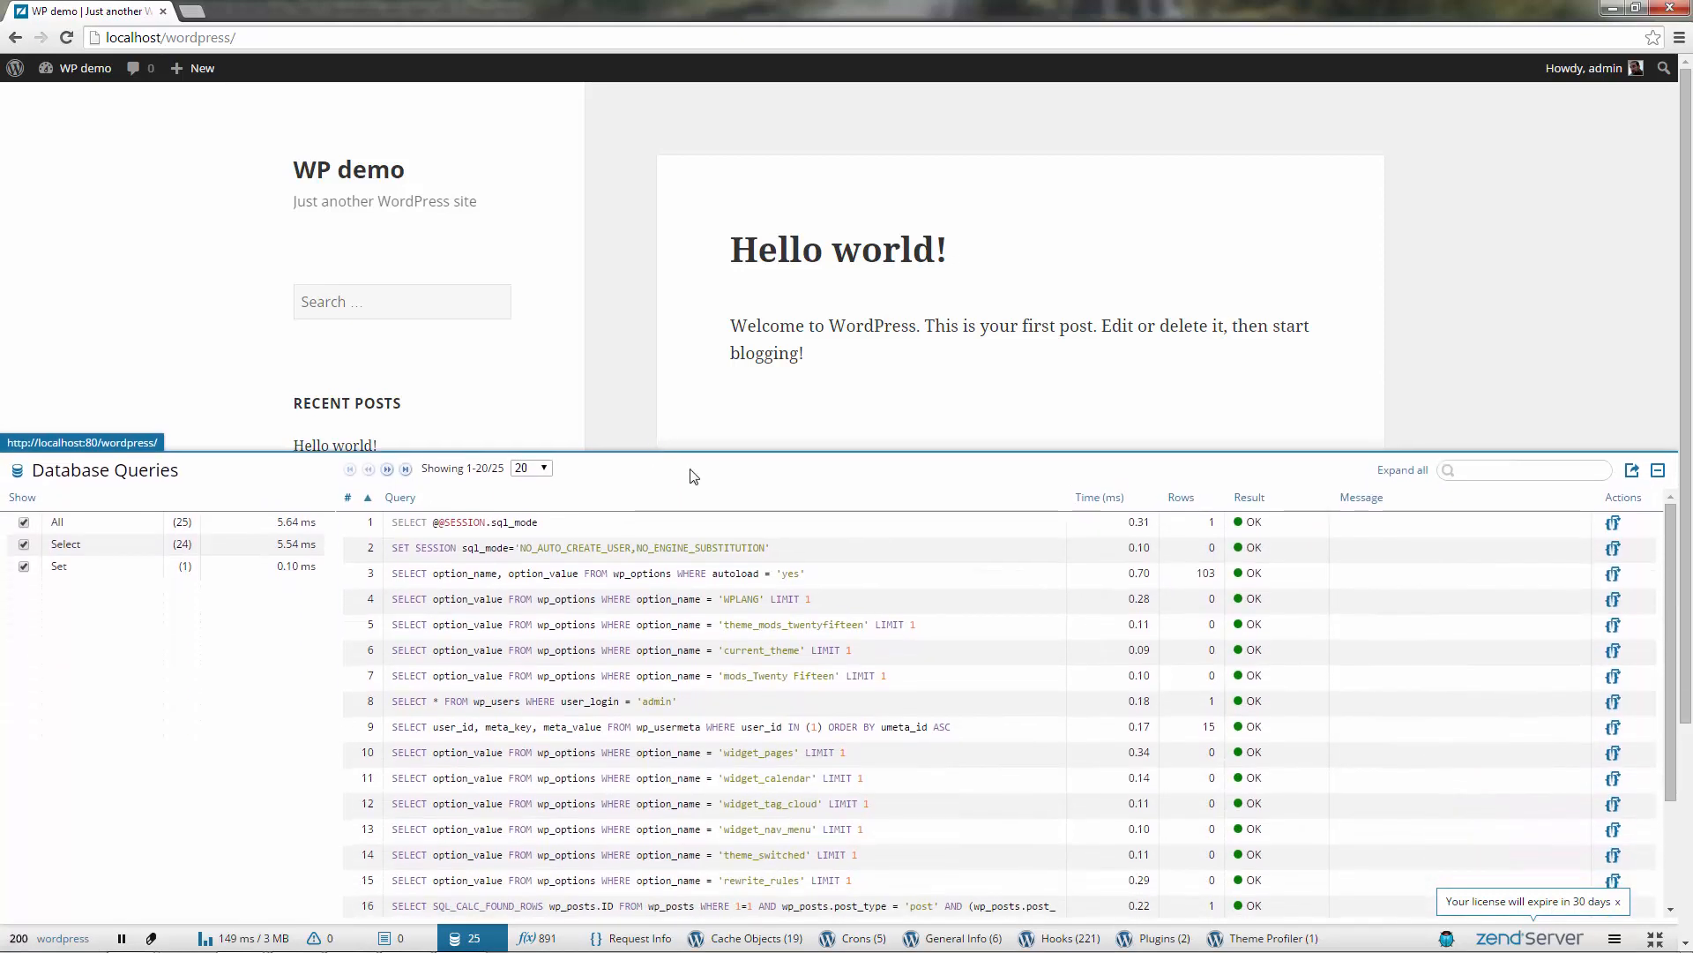
scroll("down", 3)
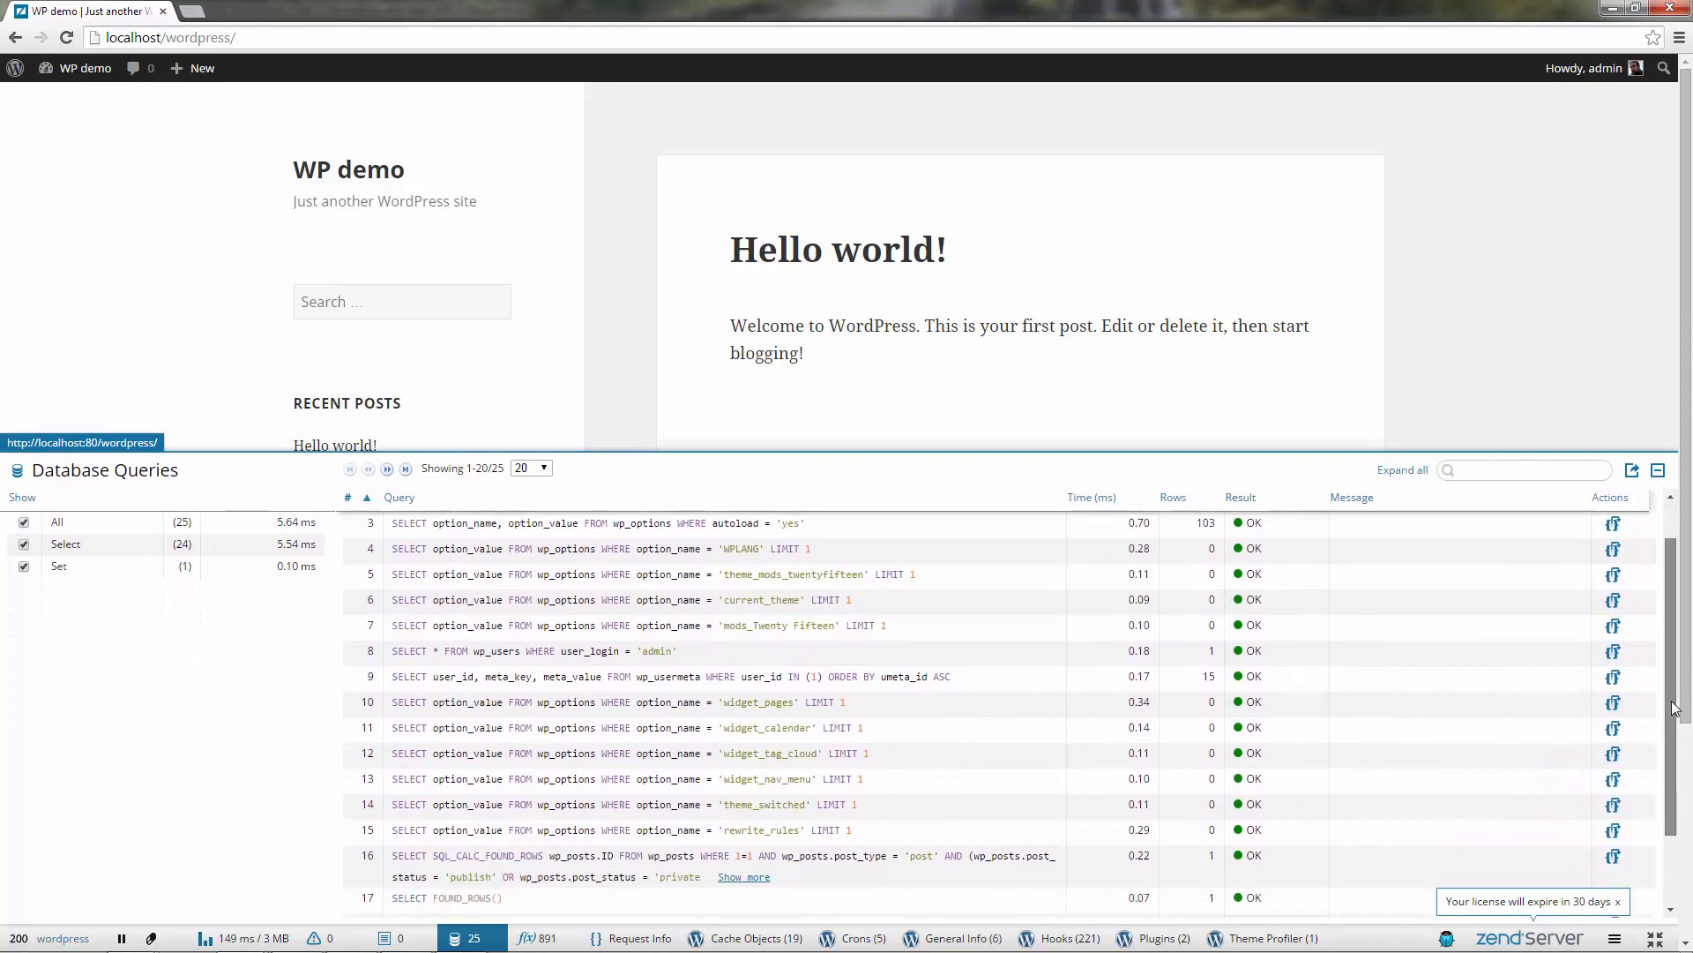
scroll("down", 3)
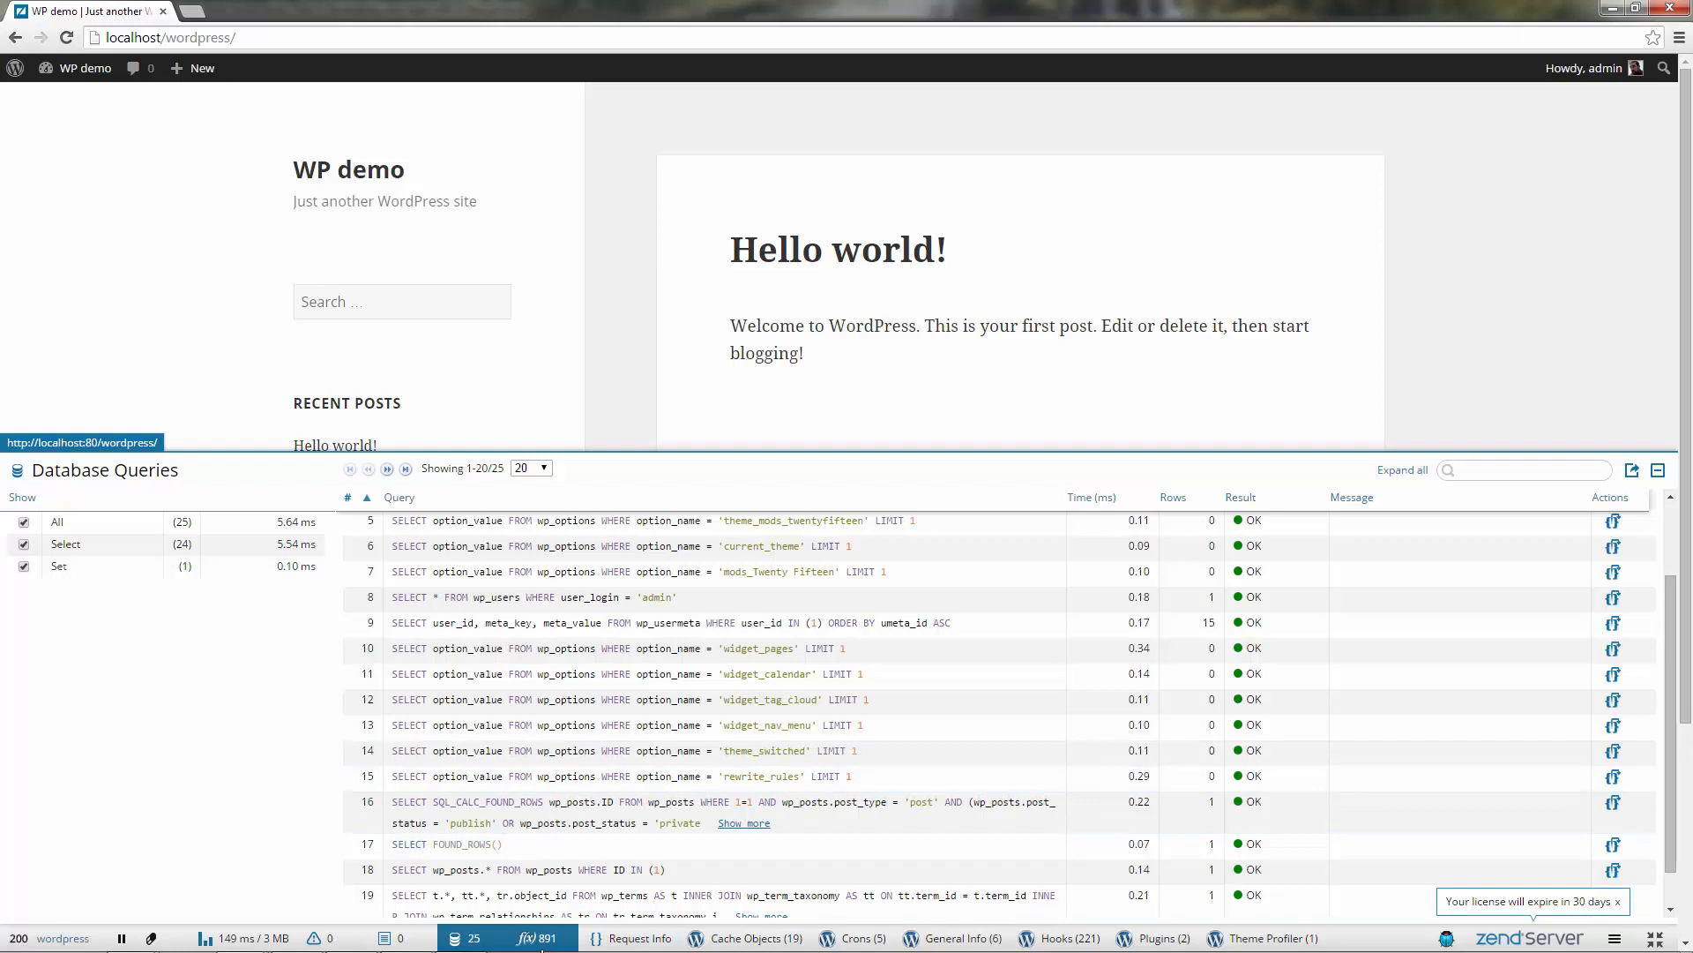
Show the Functions panel listing the 891 profiled PHP functions for the request.
left_click(542, 938)
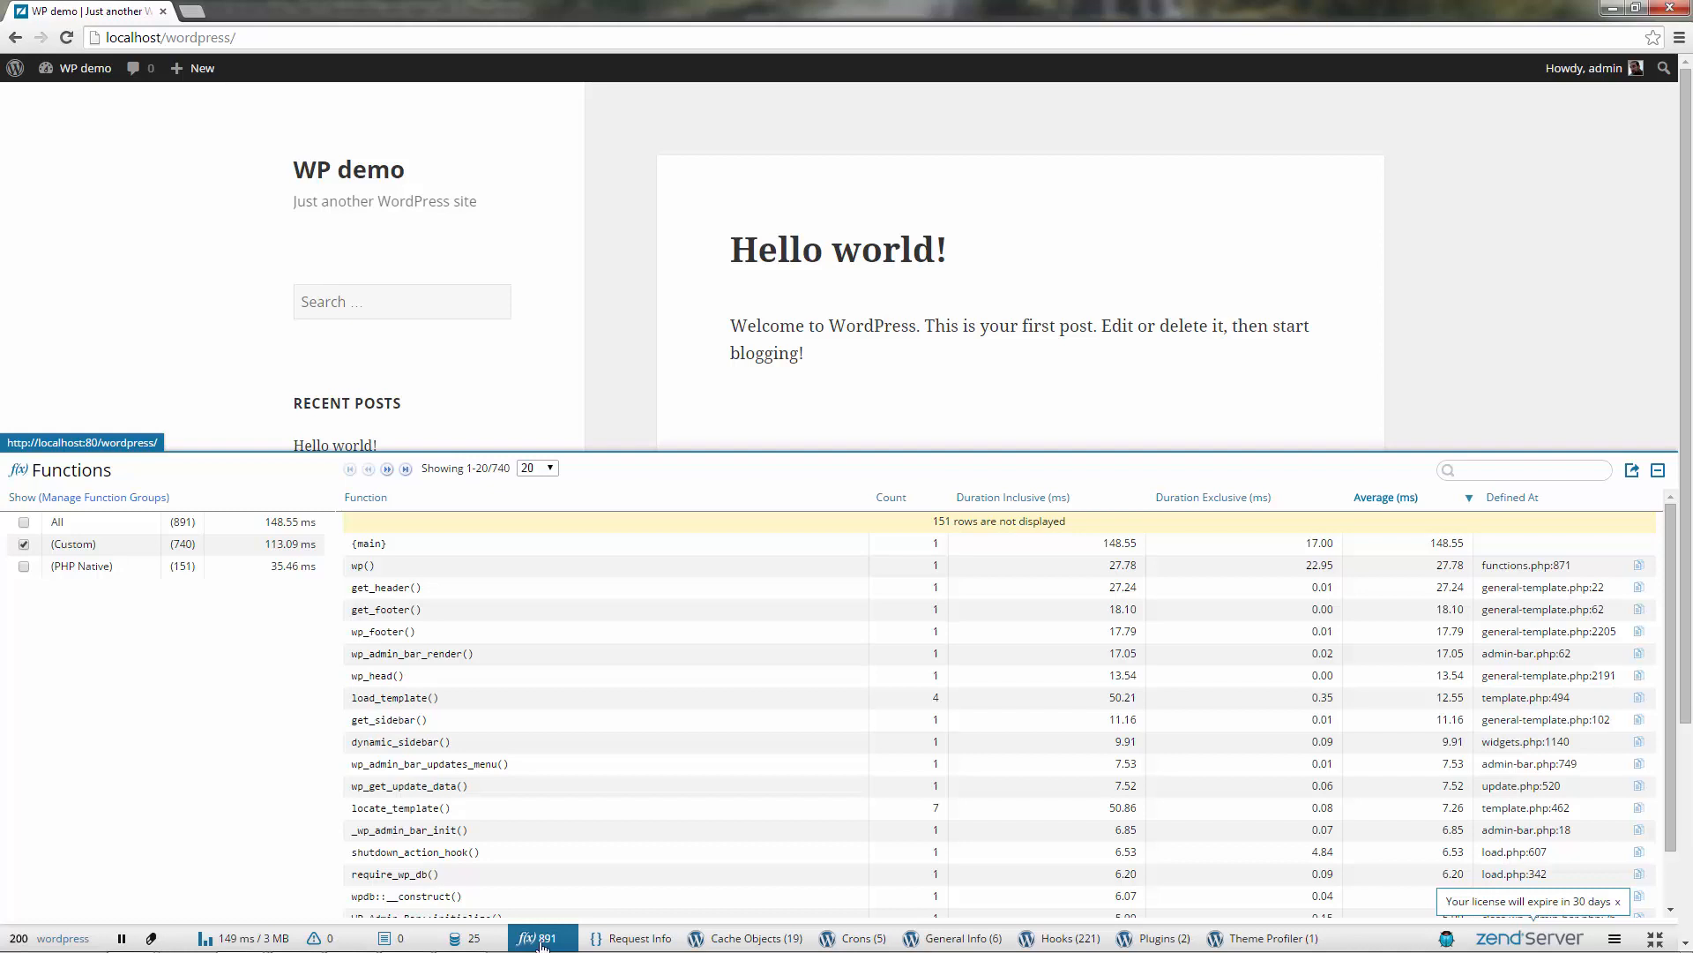
mouse_move(549, 943)
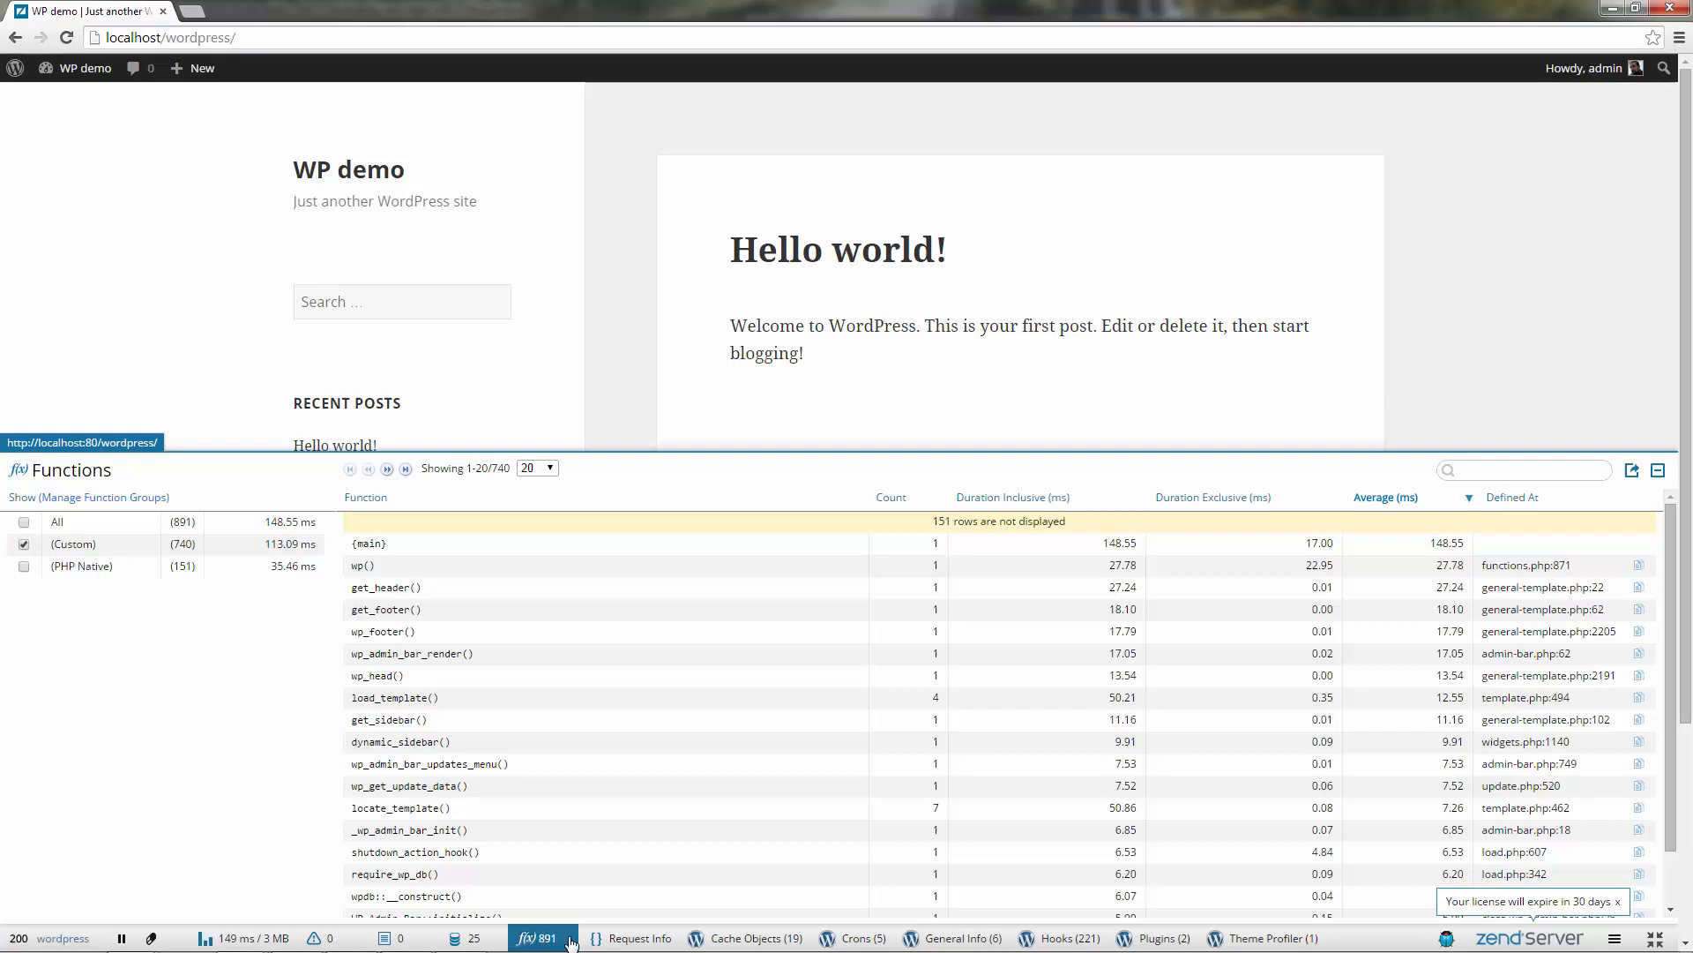
View the WordPress Cache Objects and the 5 scheduled Crons, then return to database queries.
left_click(747, 937)
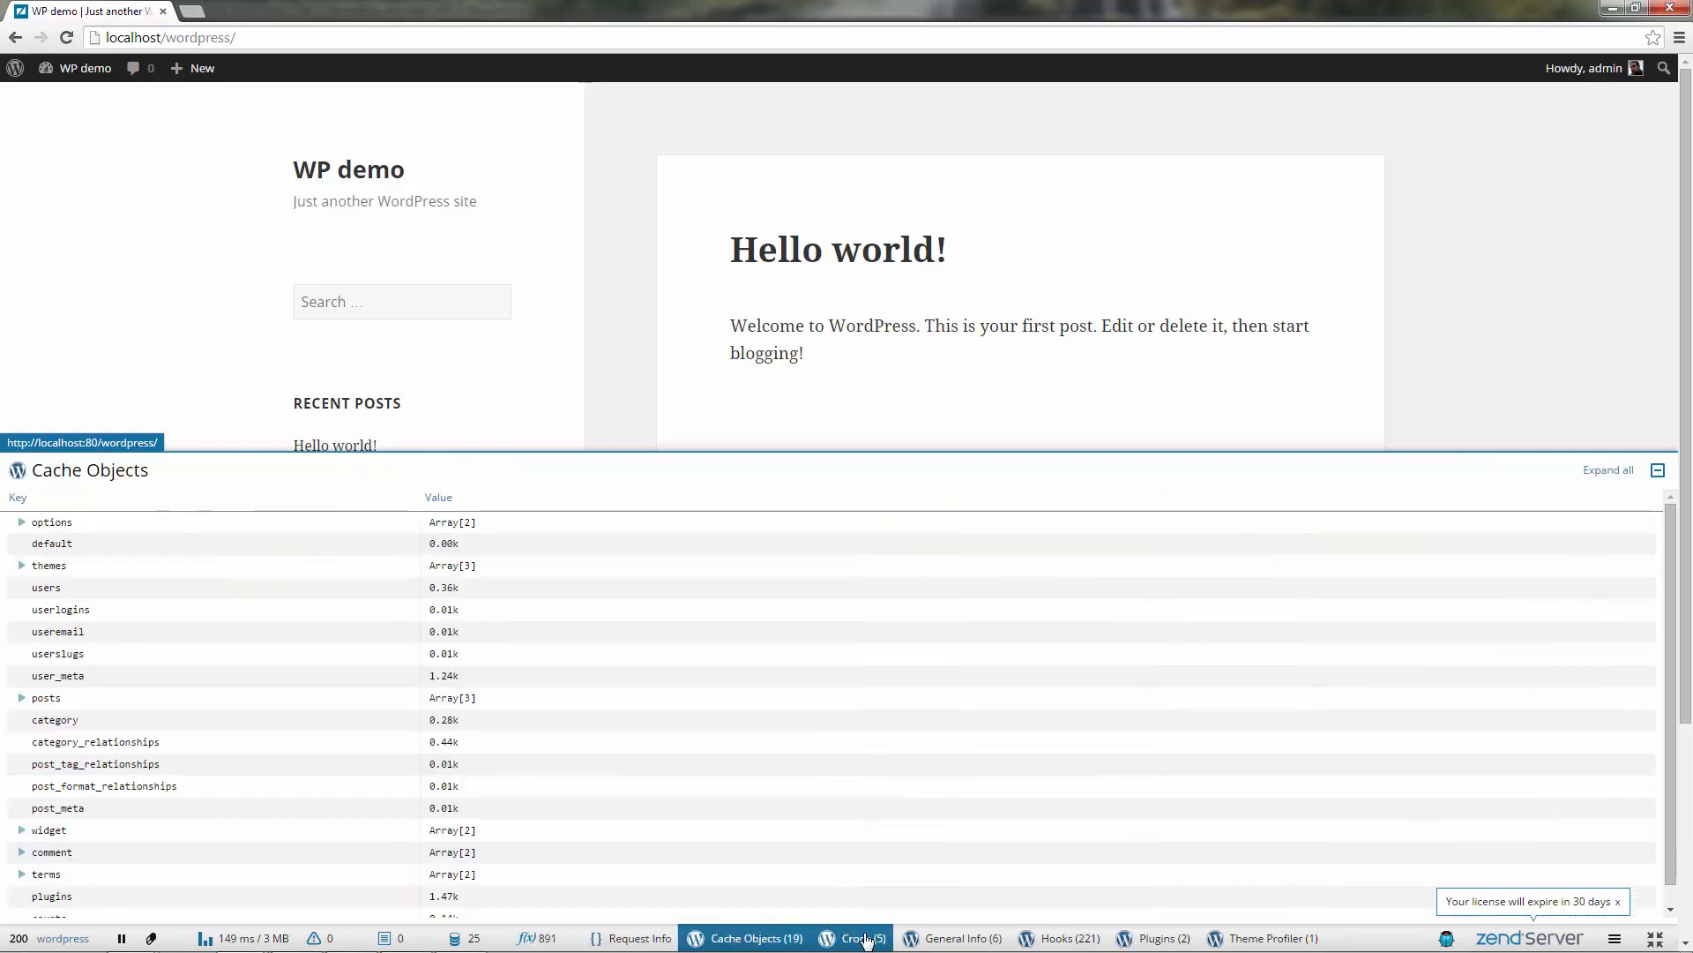
left_click(857, 938)
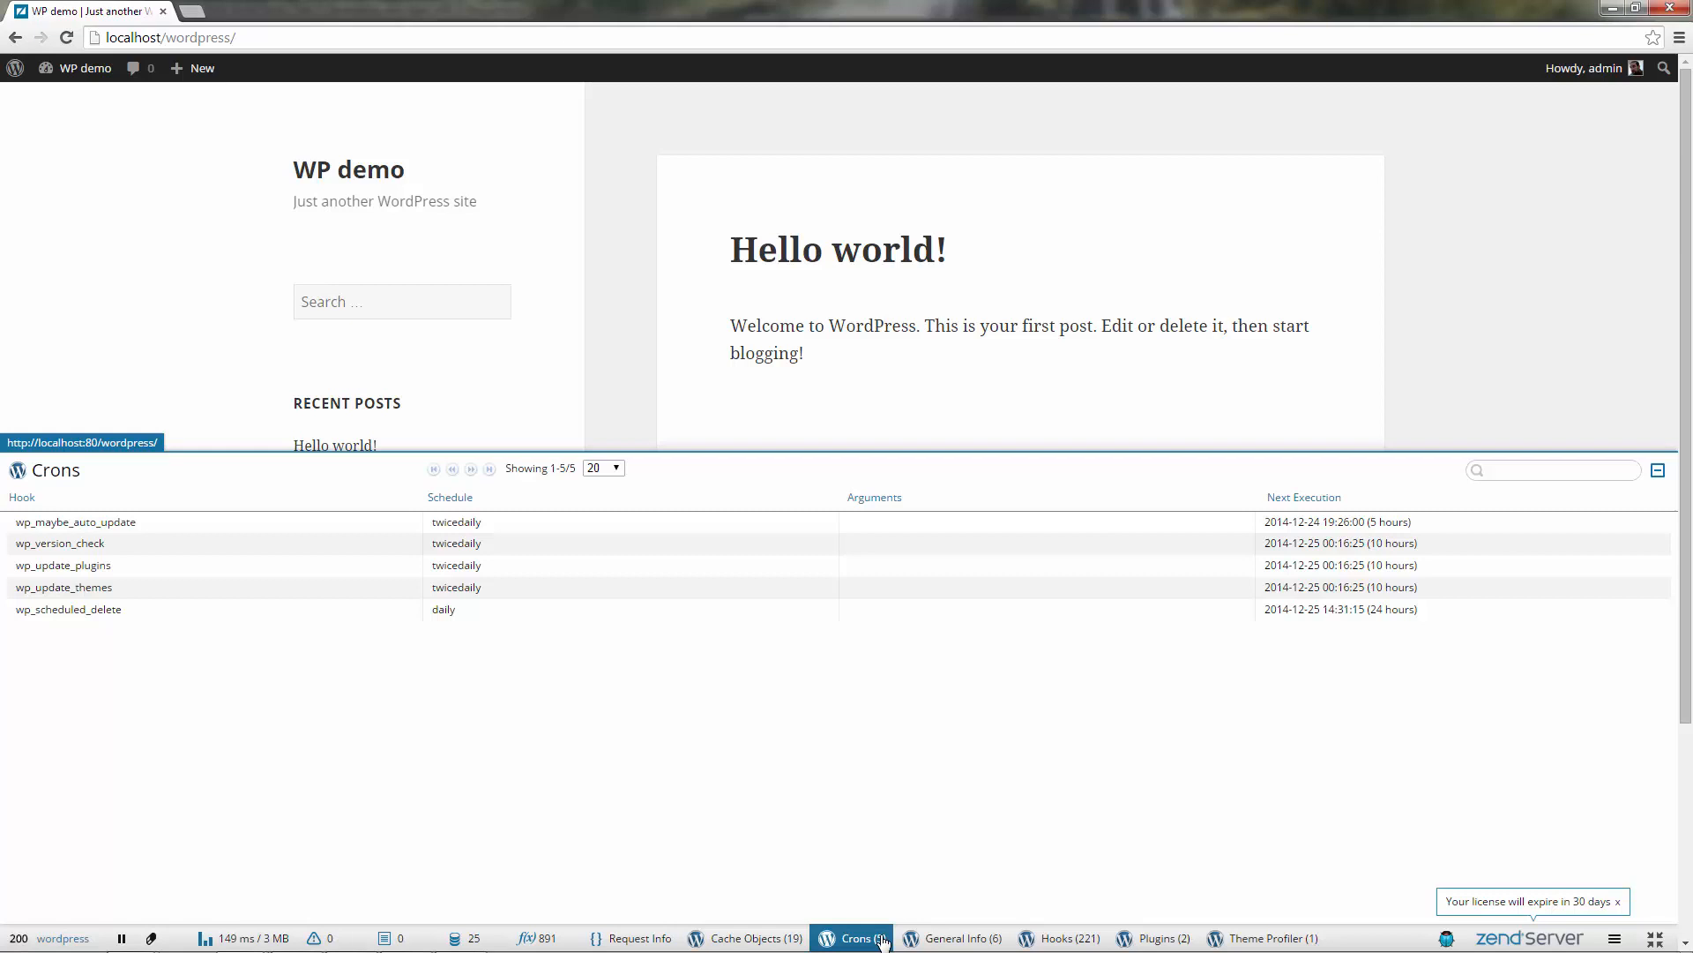
left_click(461, 938)
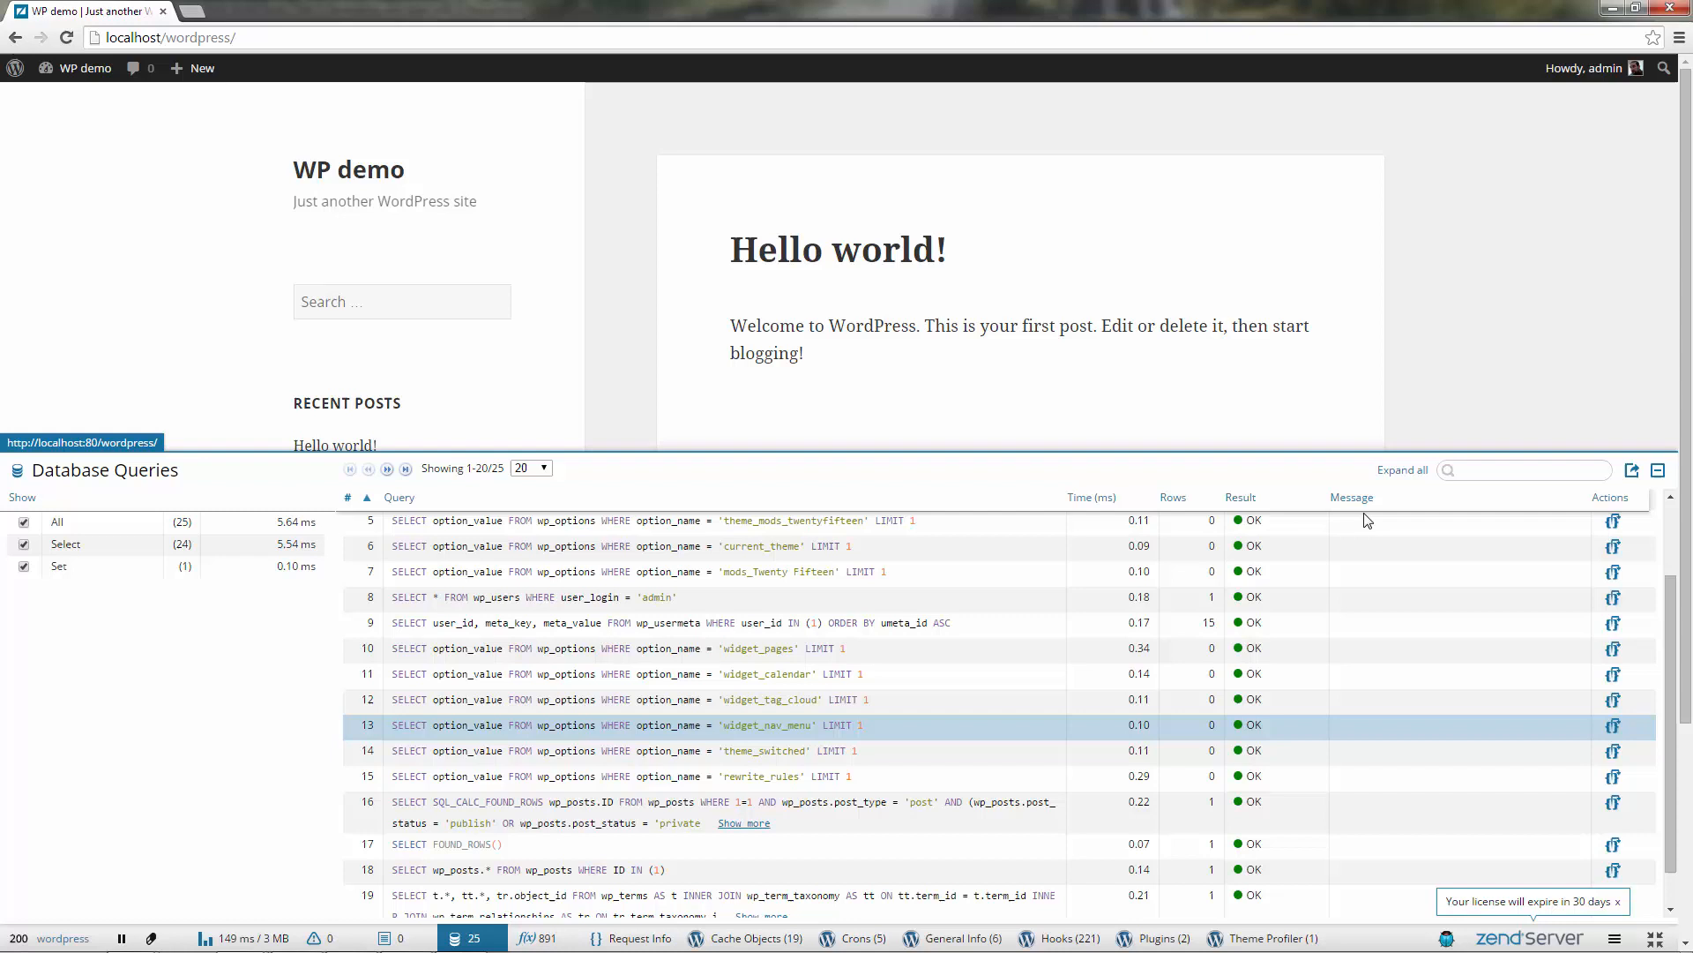
Filter the queries by 'wp' (22 matches) and sort by Time (ms), slowest first.
type("wp")
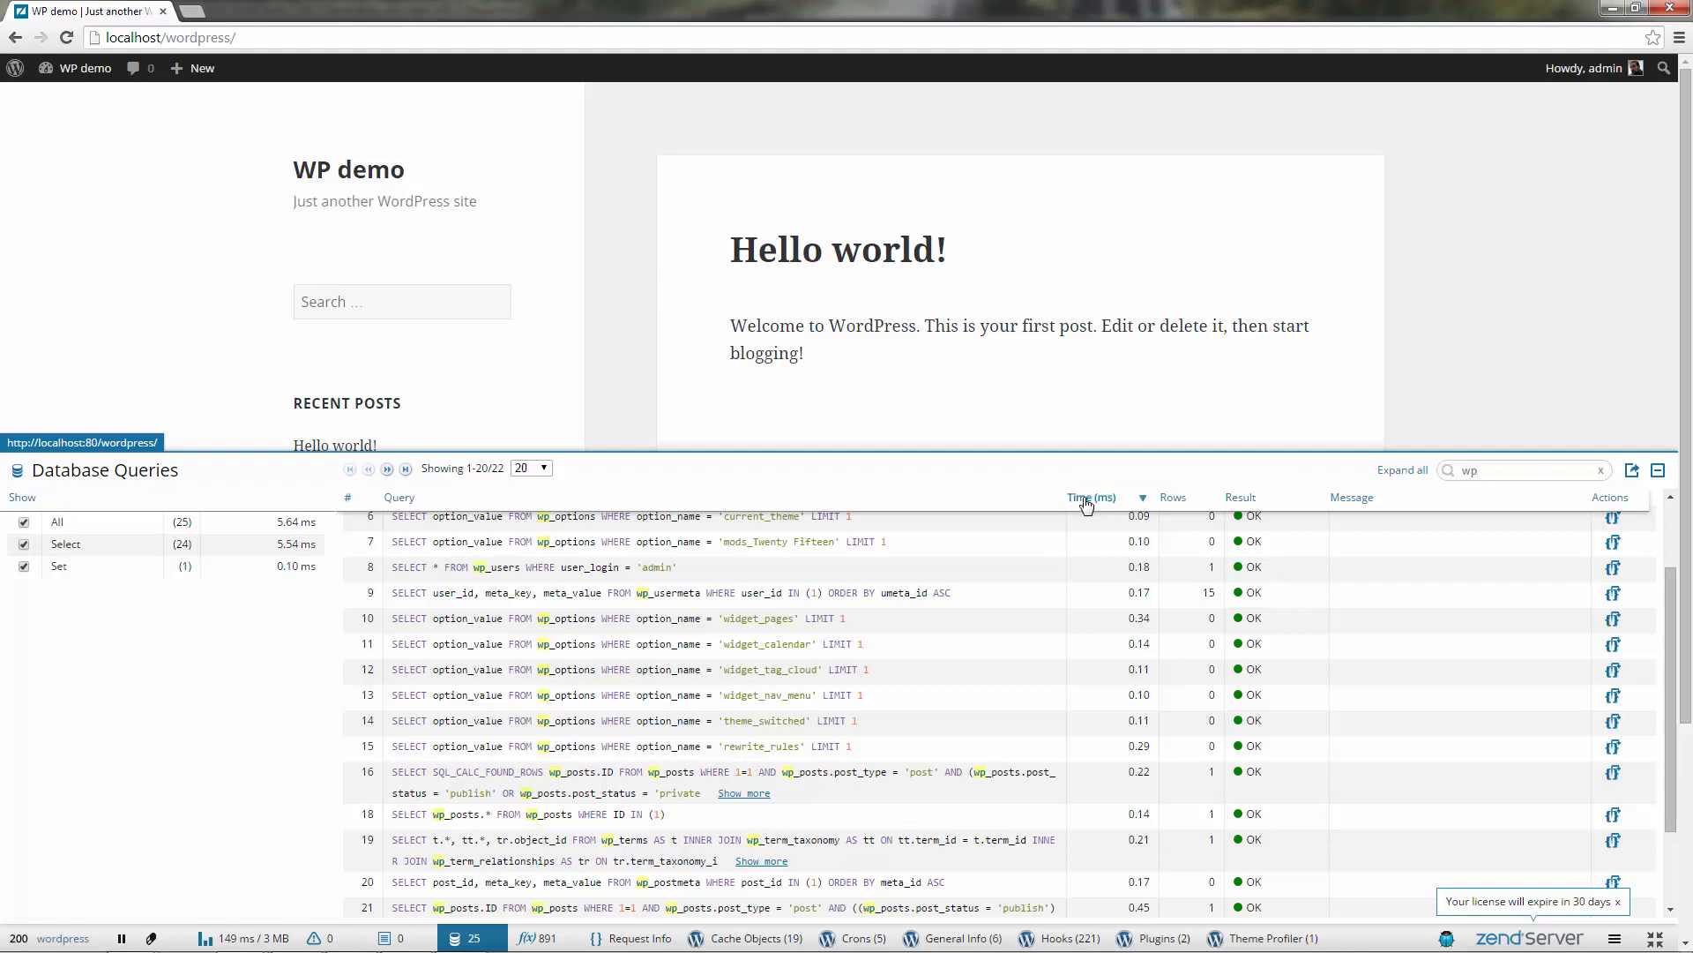
left_click(1091, 496)
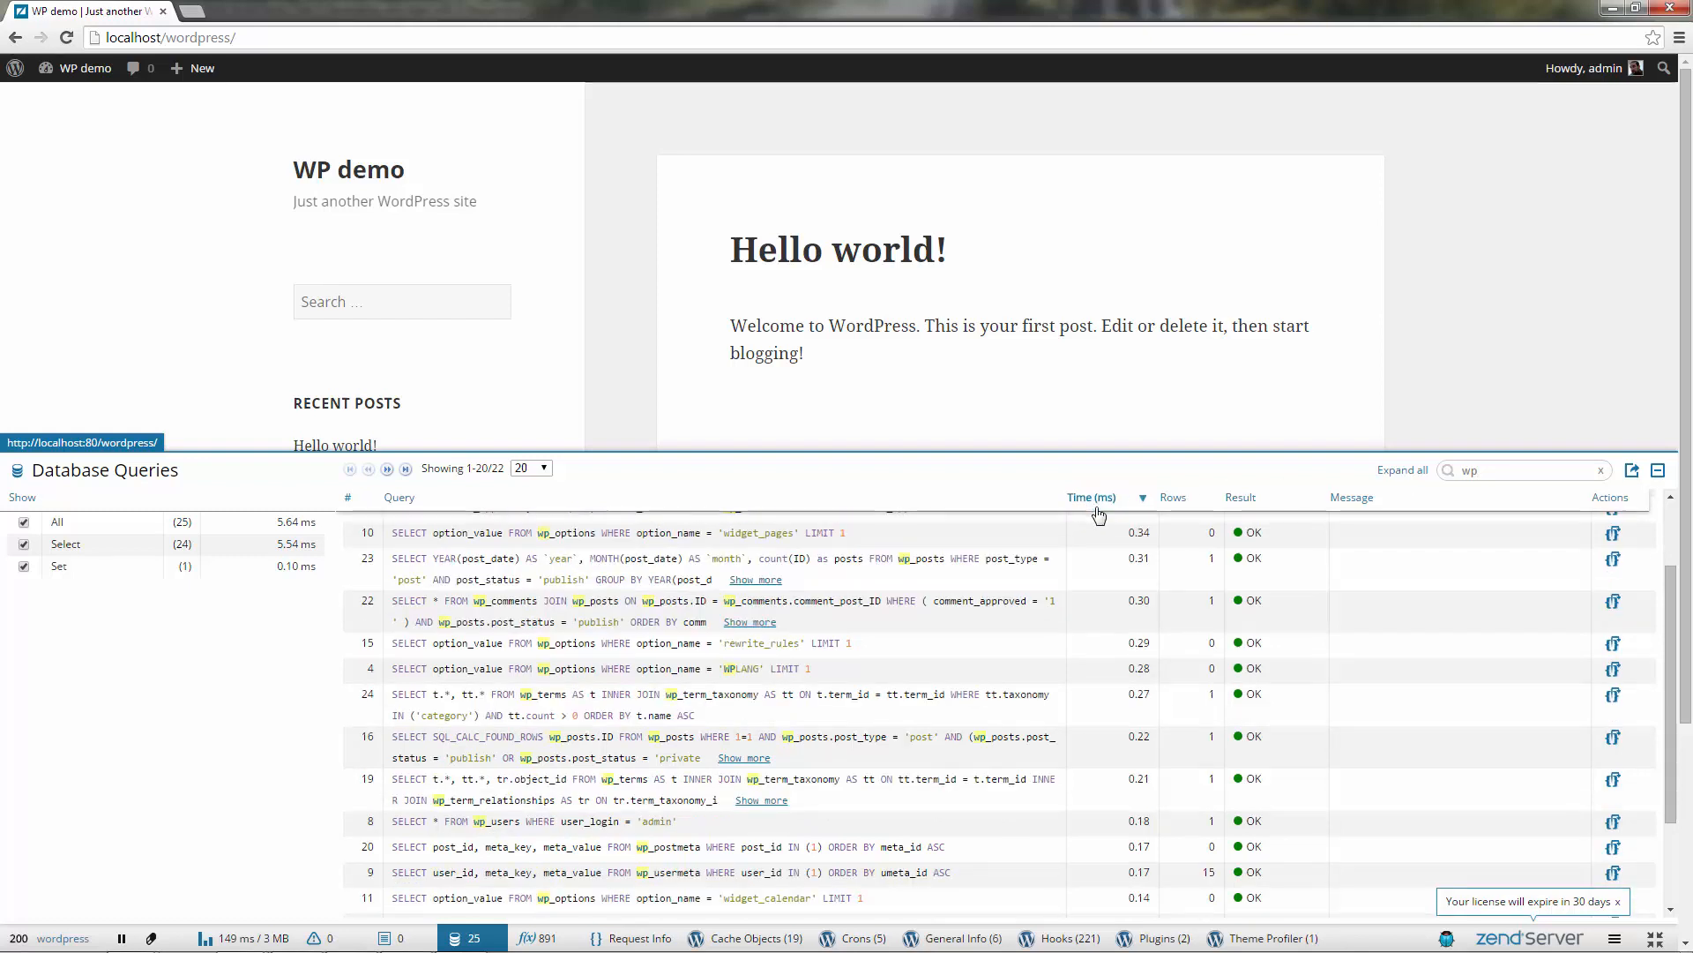